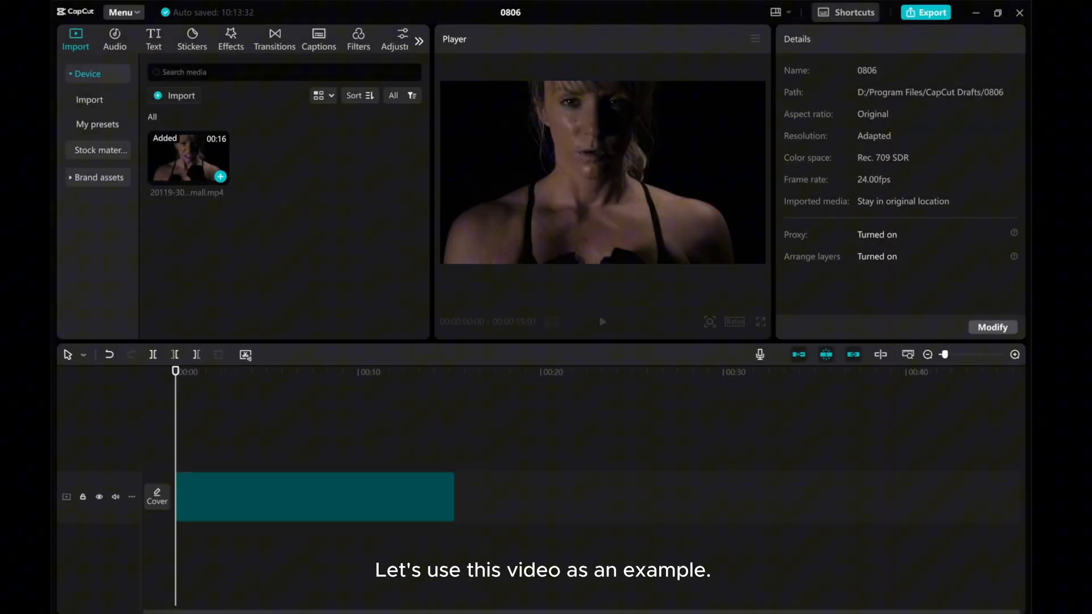
- Select the woman's clip and move the playhead to 00:00:03:21, where she screams
left_click(314, 497)
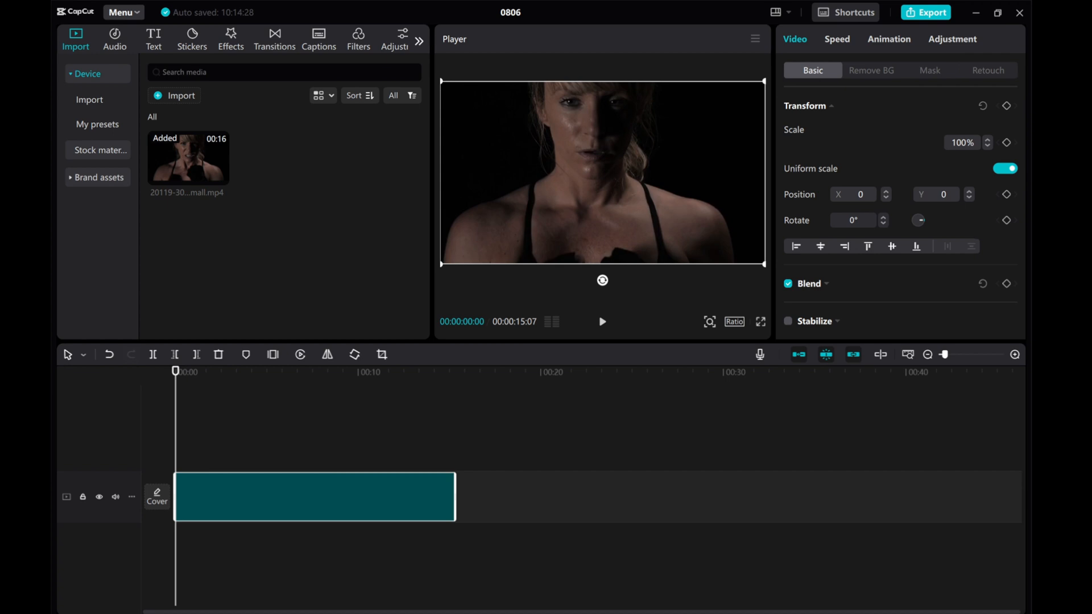
left_click_drag(175, 372, 241, 372)
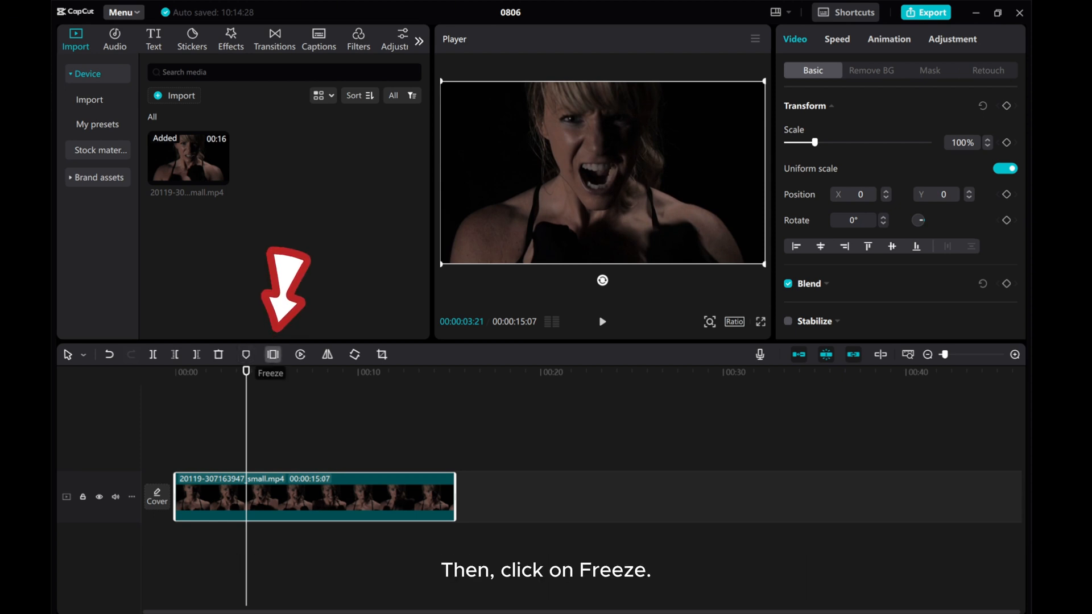
- Freeze the scream frame and bring up actions for the trailing footage to delete it
left_click(272, 354)
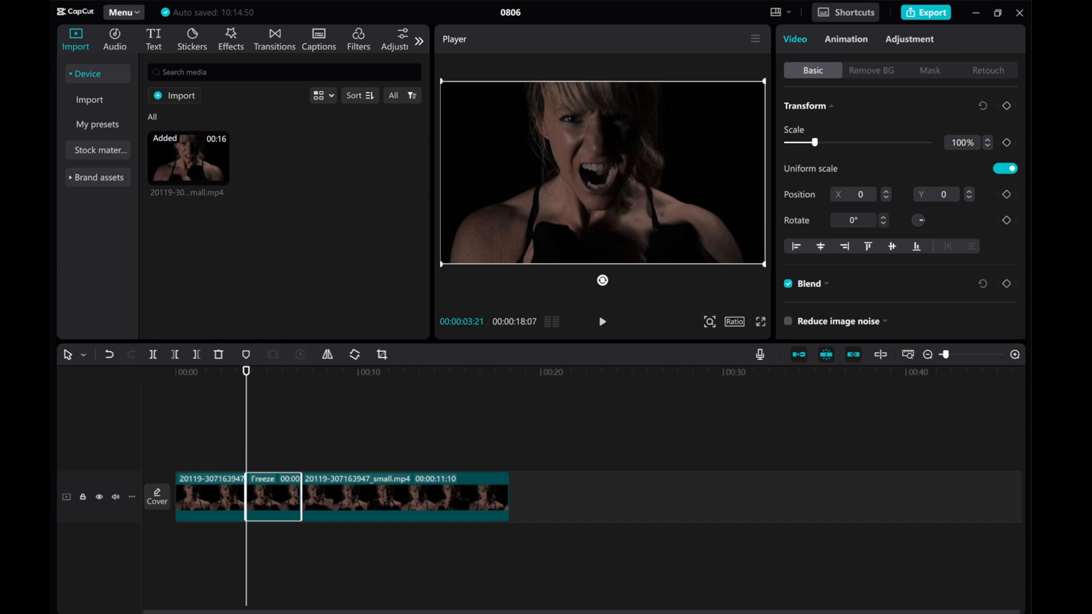
right_click(404, 496)
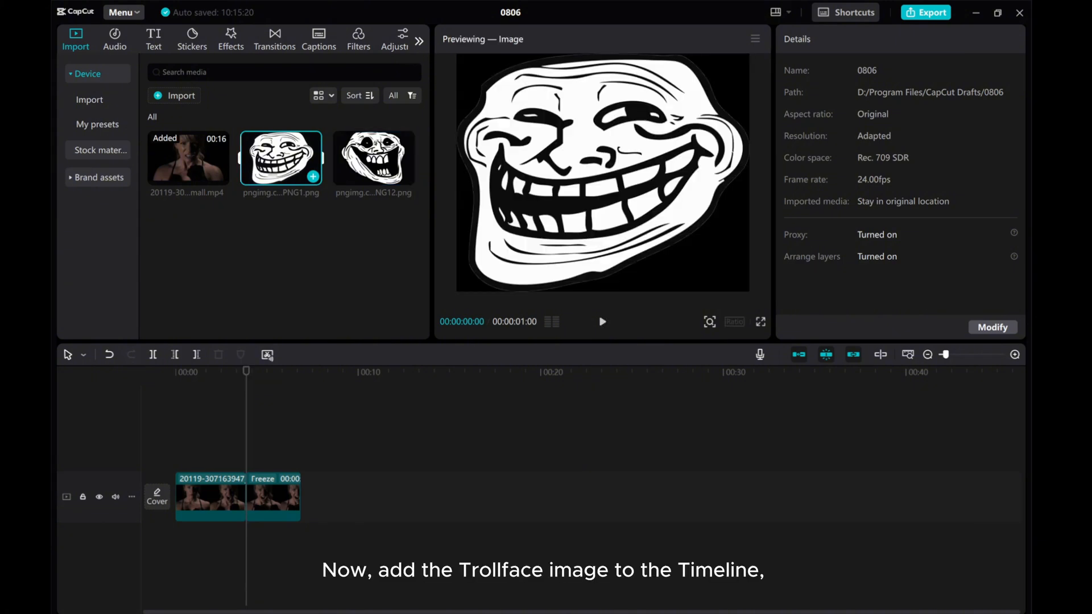
- Add the first Trollface PNG to the timeline above the freeze clip
left_click(373, 158)
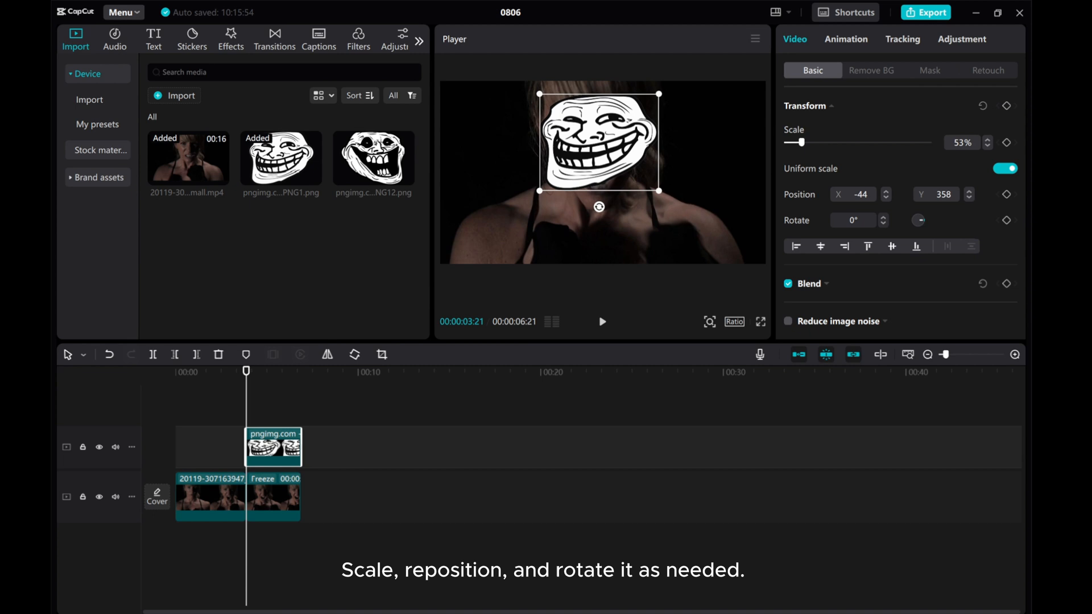
- Turn off uniform scale and reshape the Trollface to 39% width, 70% height over the face
left_click(1005, 168)
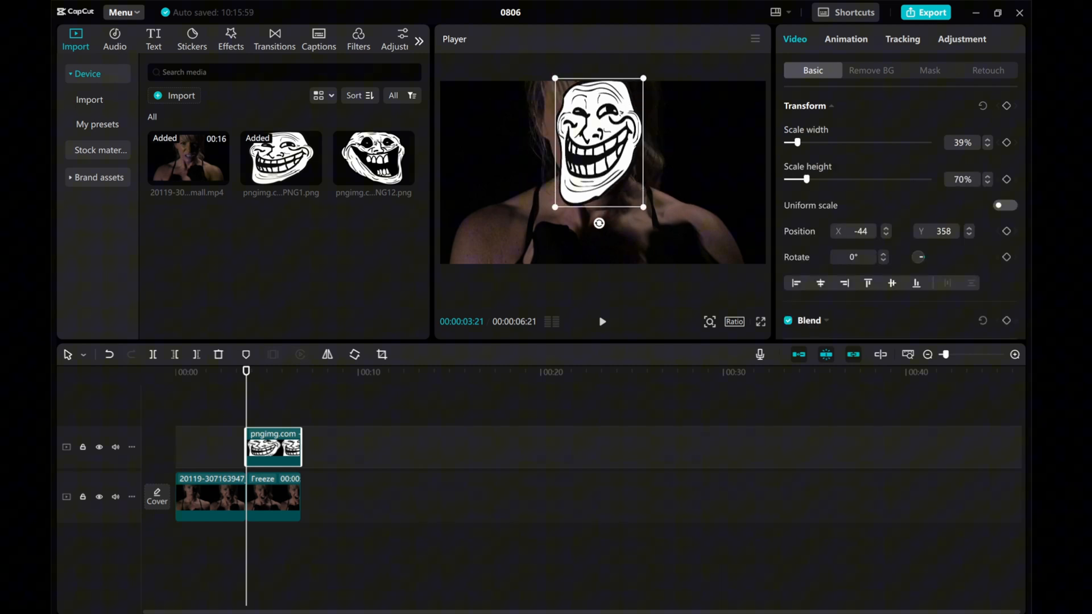
left_click_drag(641, 207, 642, 199)
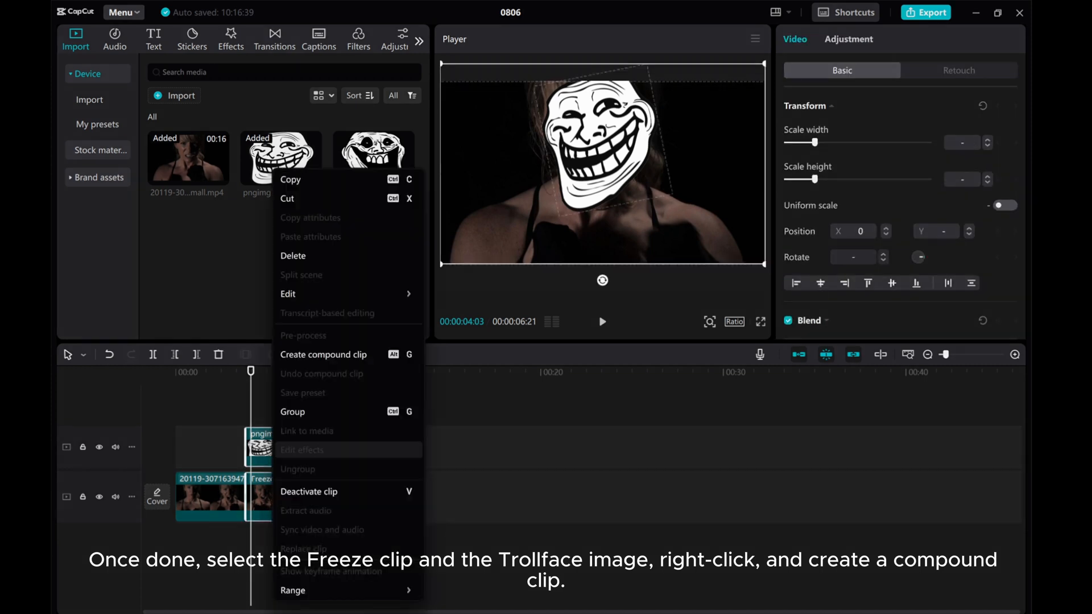
- Combine the freeze clip and Trollface image into a compound clip
left_click(323, 354)
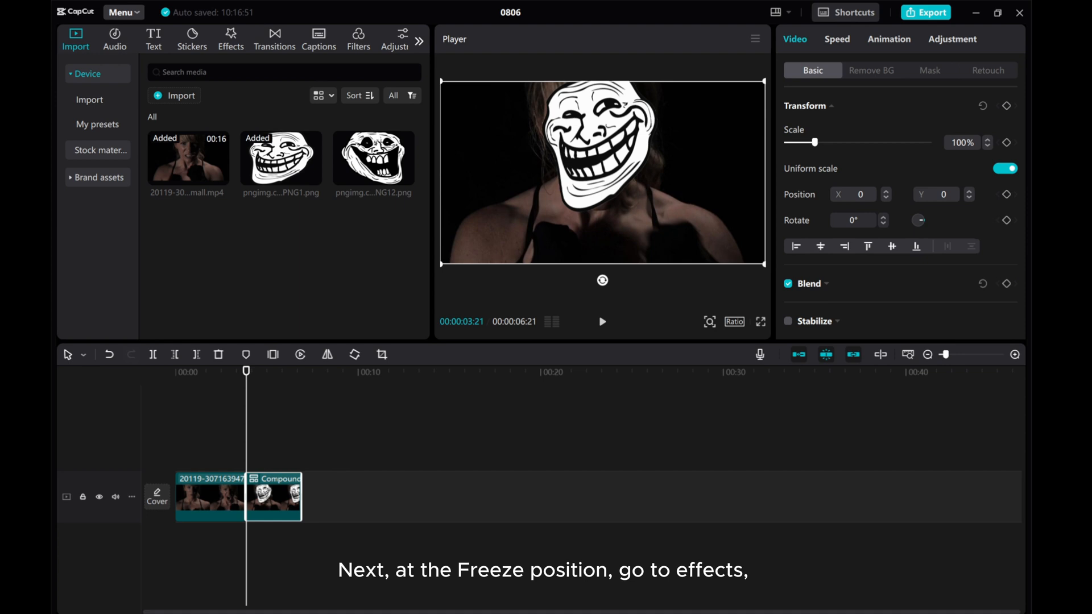
- Search the Effects library for 'energy' and add Energy at the freeze position
left_click(230, 39)
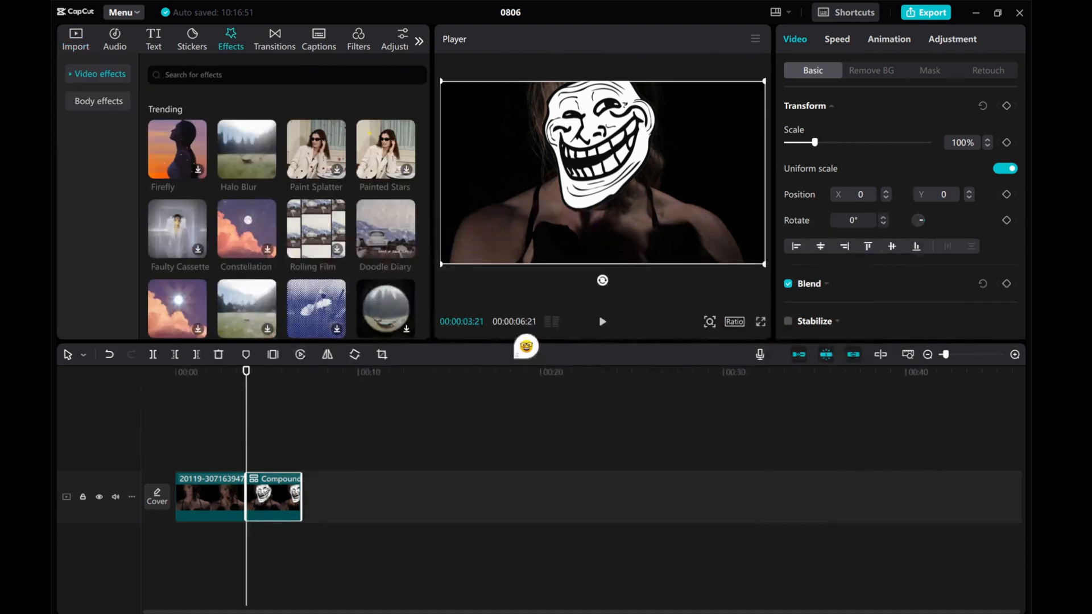
type("energy")
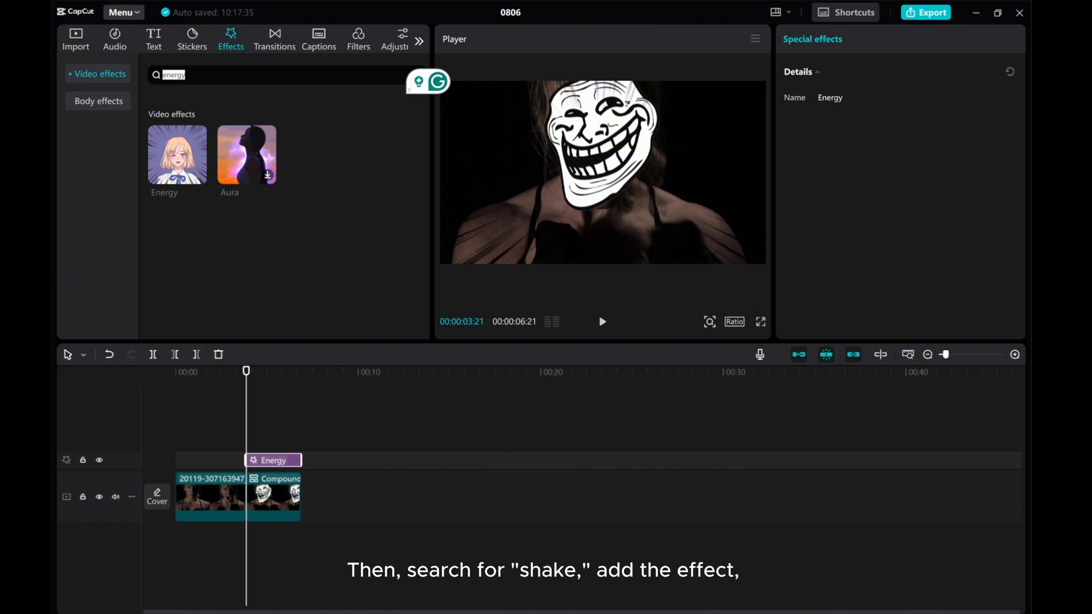
- Search effects for 'shake', add Shake above Energy, and preview a later moment
type("shake")
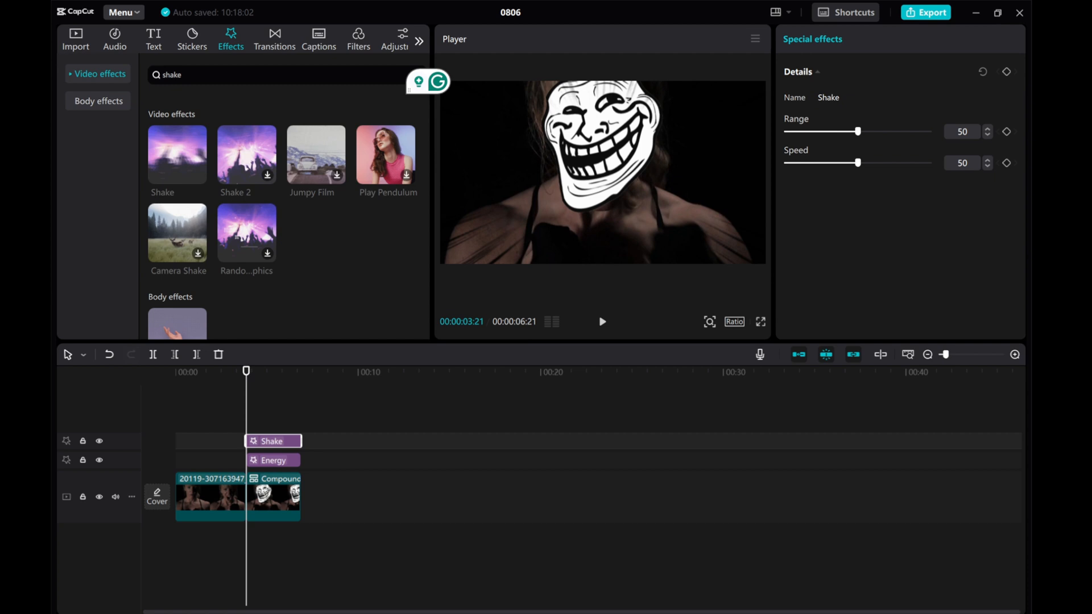
left_click(270, 371)
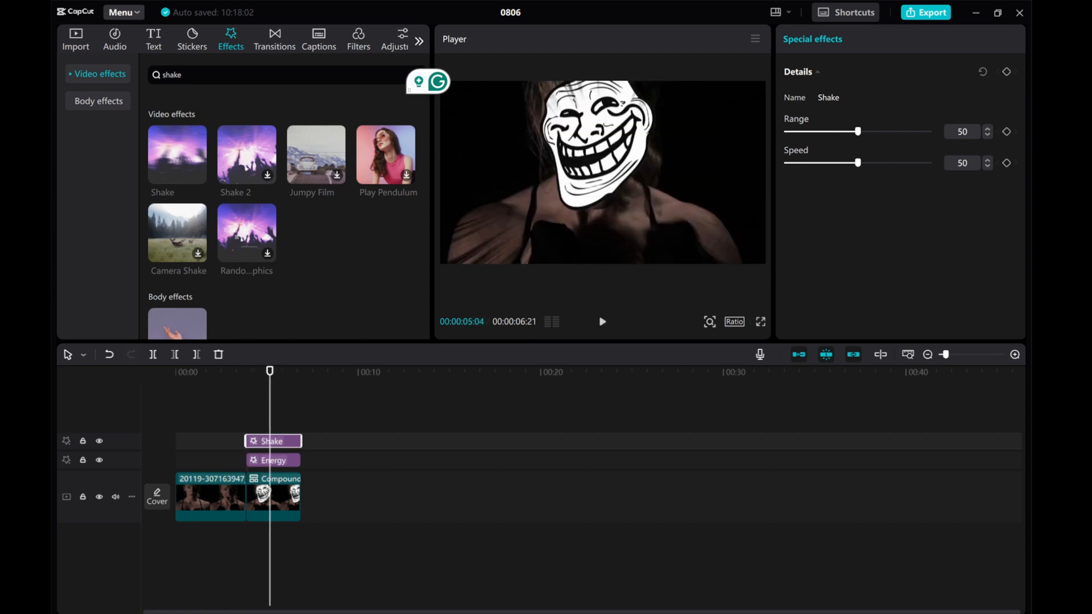
- Lower the Shake effect's range to 4 and speed to 5
left_click_drag(858, 131, 798, 131)
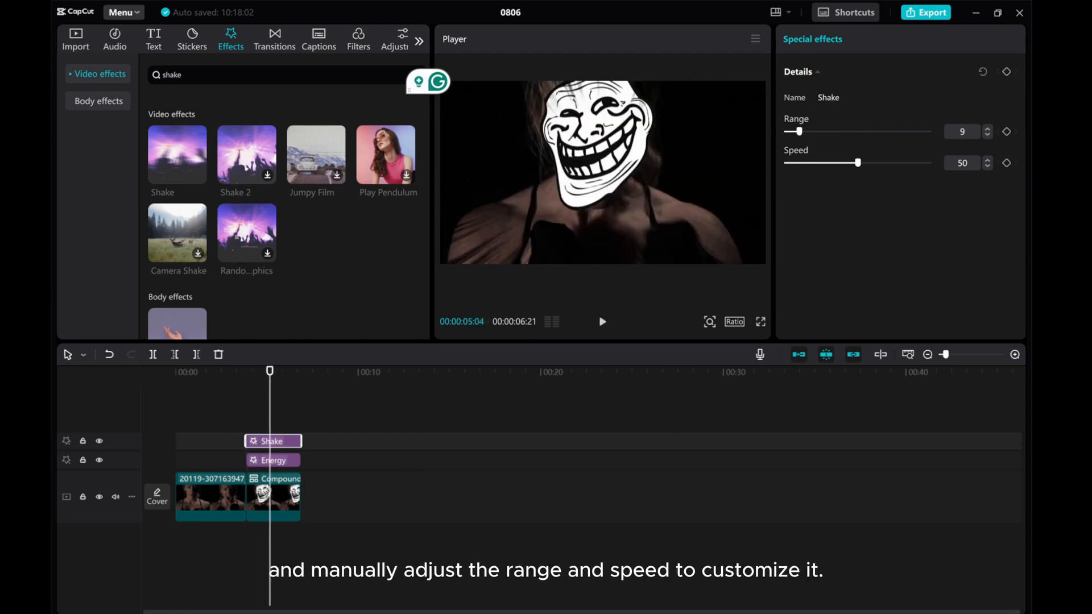
left_click_drag(875, 164, 826, 163)
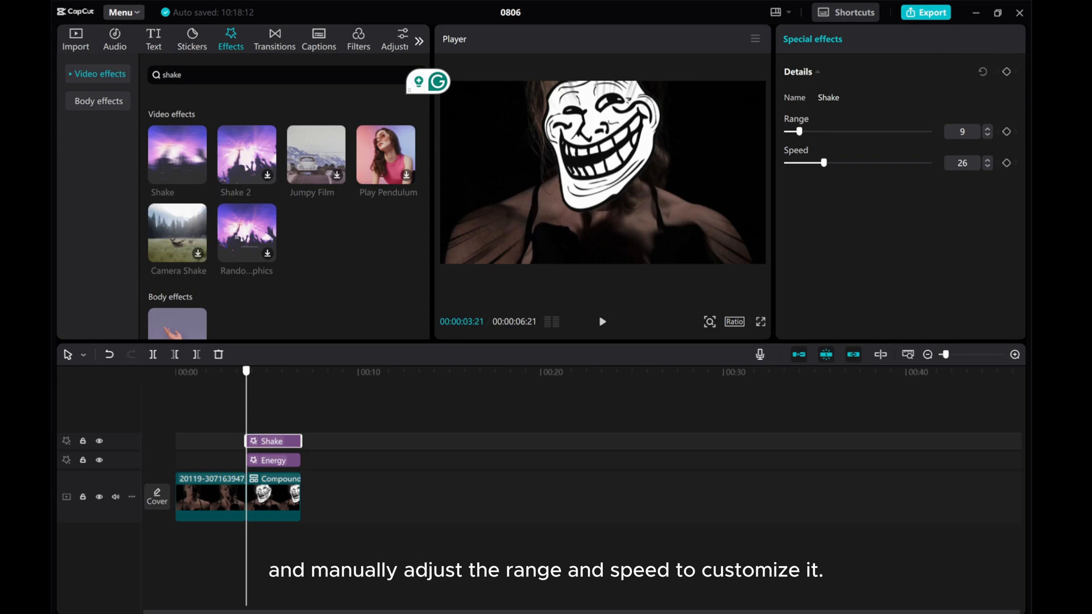
left_click(601, 321)
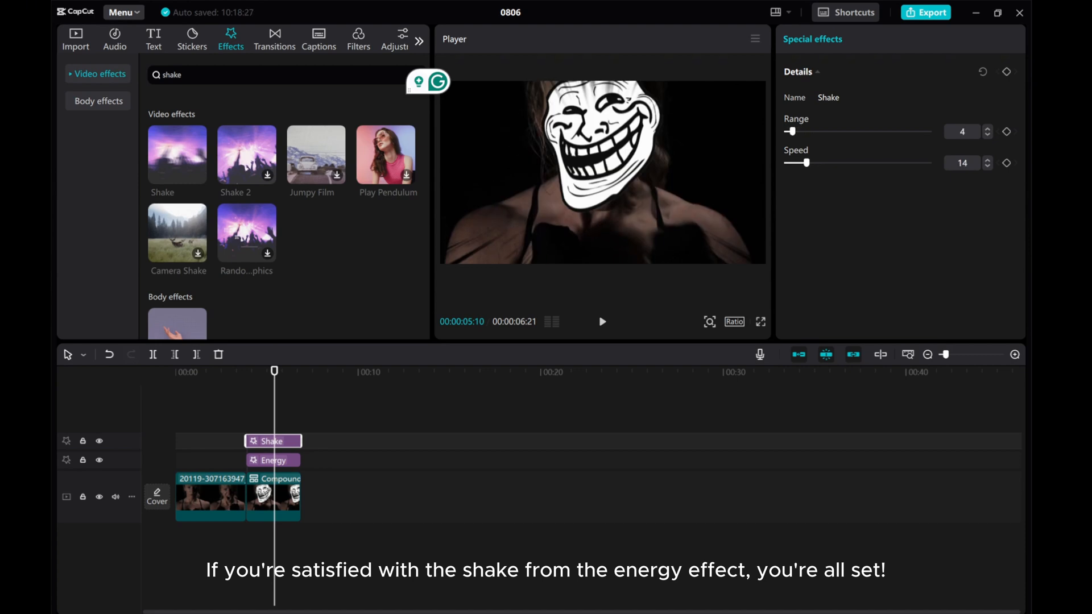
left_click(602, 321)
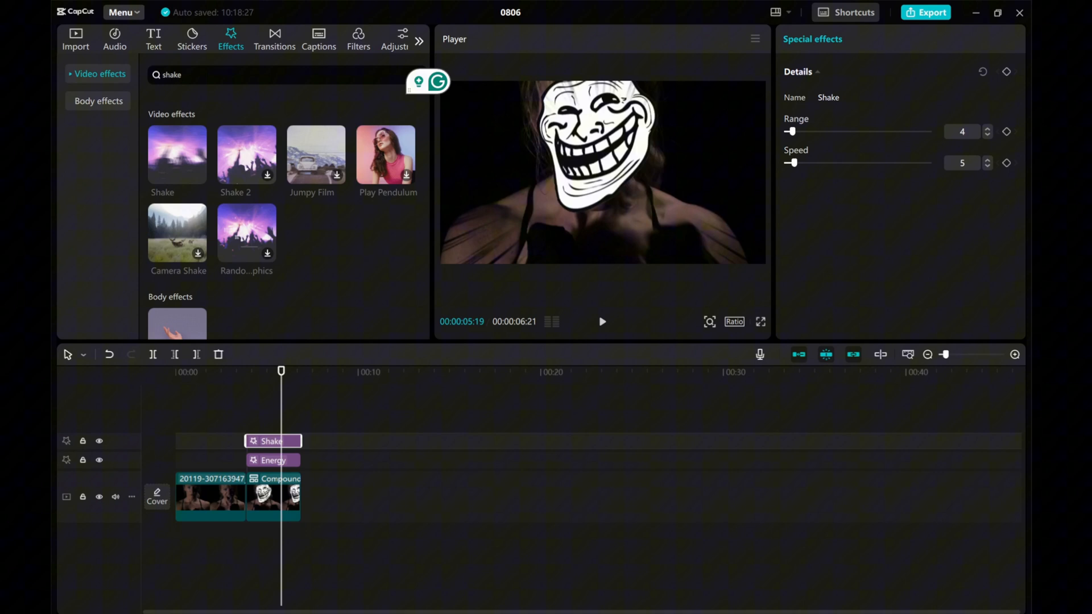
- Drop Shake to speed 4 and range 3, then play back the shaking Trollface
left_click(987, 165)
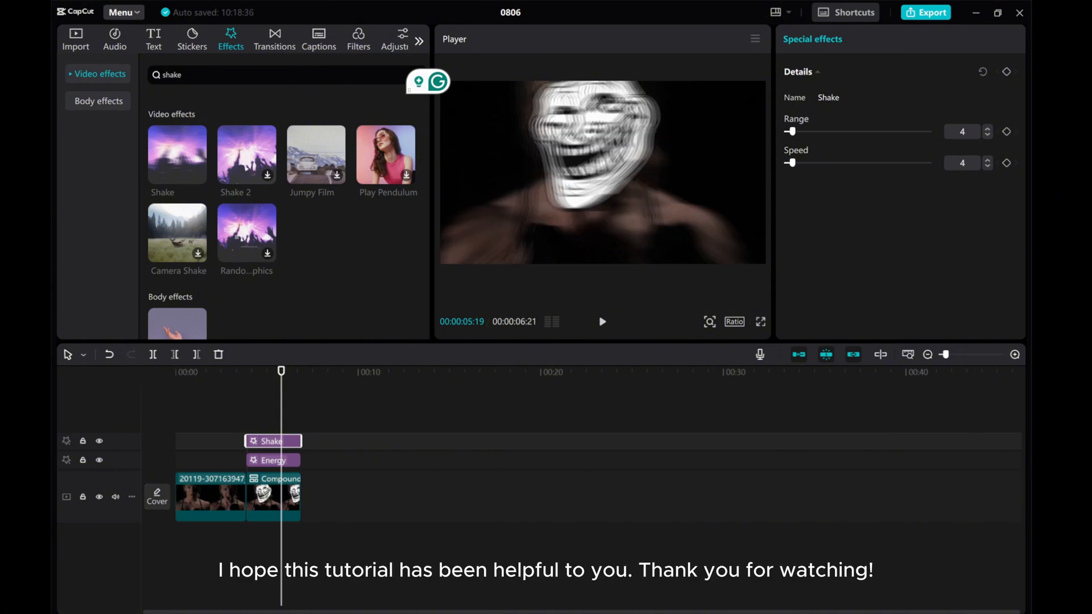
left_click(601, 321)
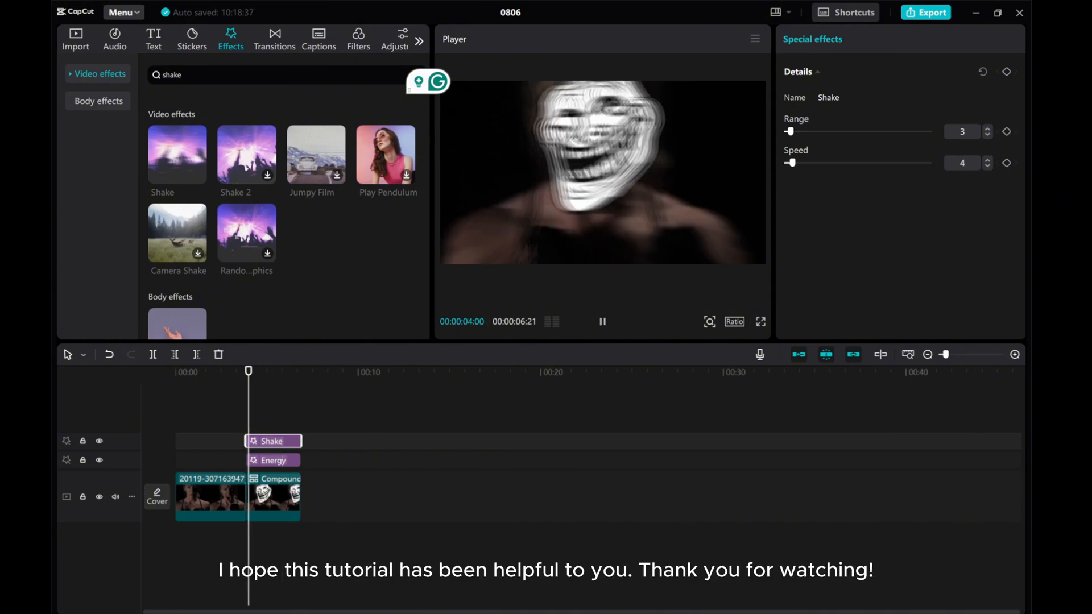